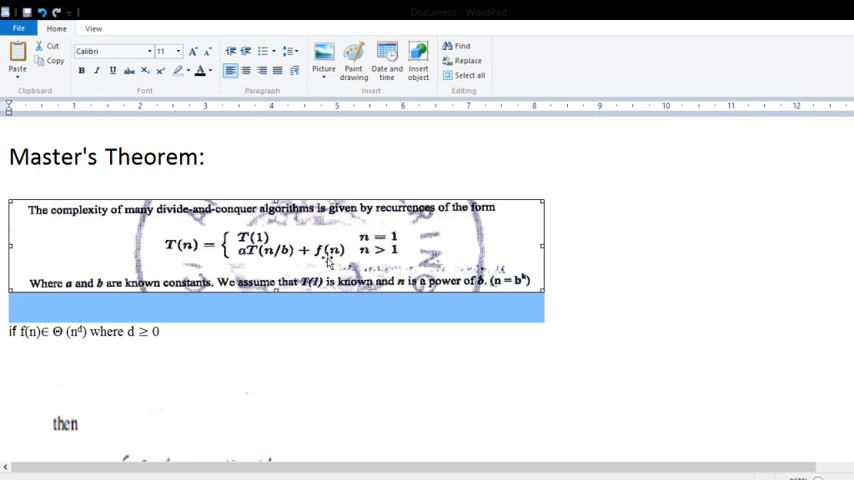
mouse_move(615, 320)
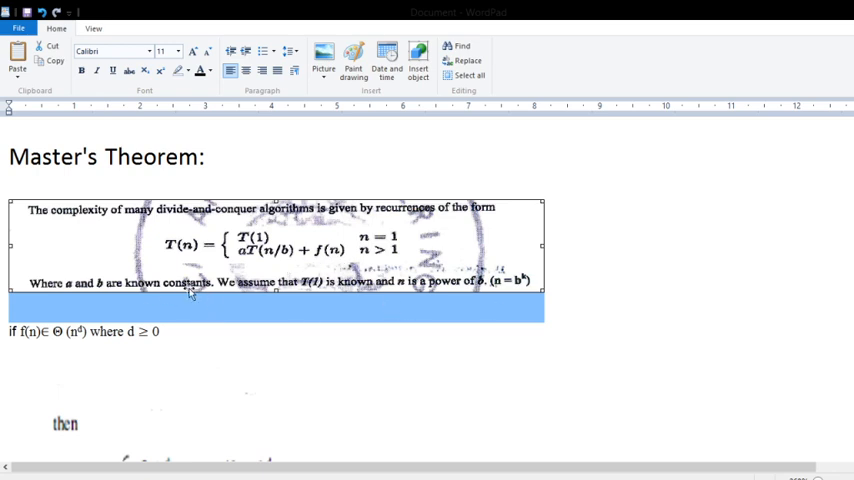
mouse_move(318, 300)
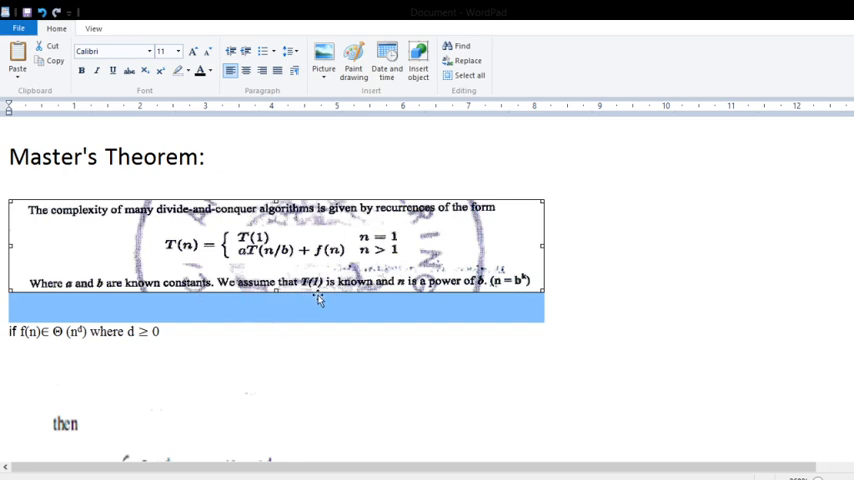
mouse_move(473, 303)
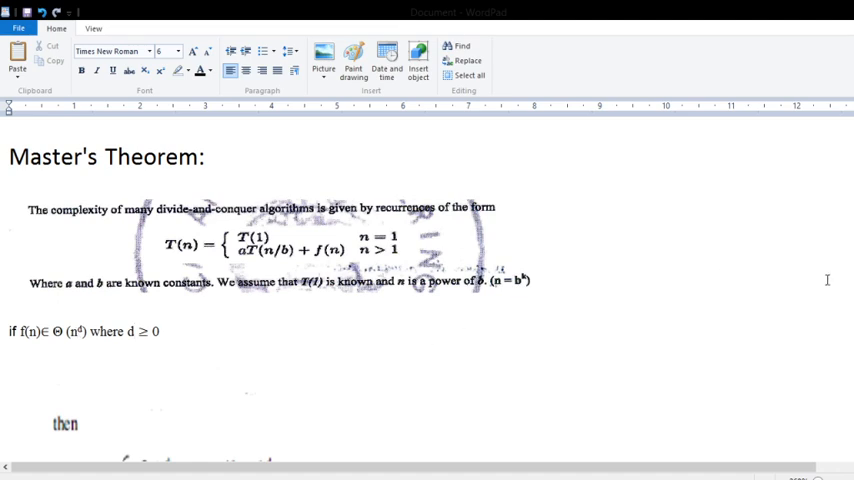
scroll("down", 3)
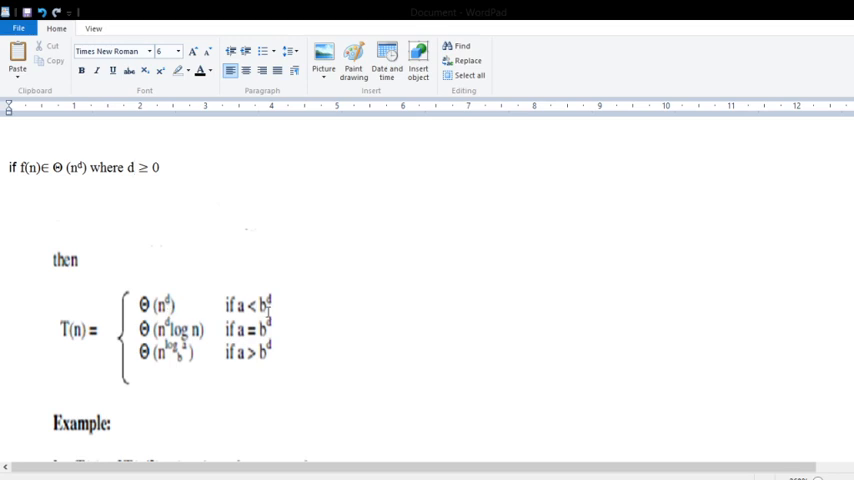
mouse_move(267, 311)
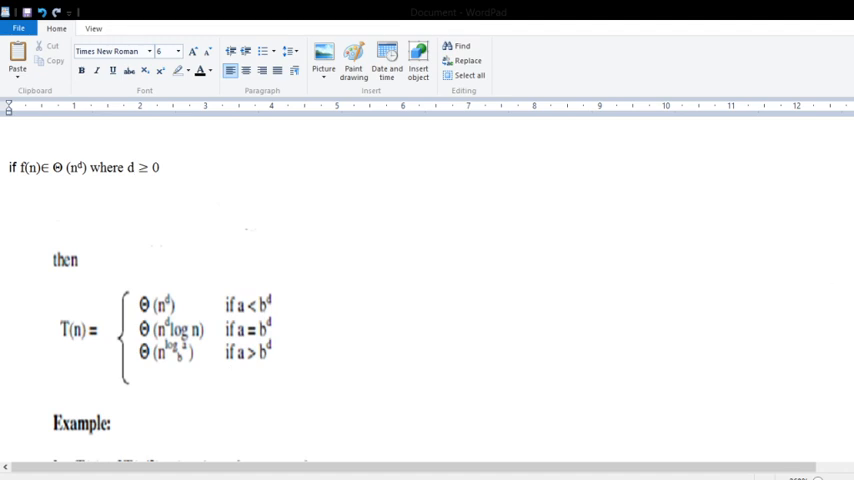
scroll("down", 3)
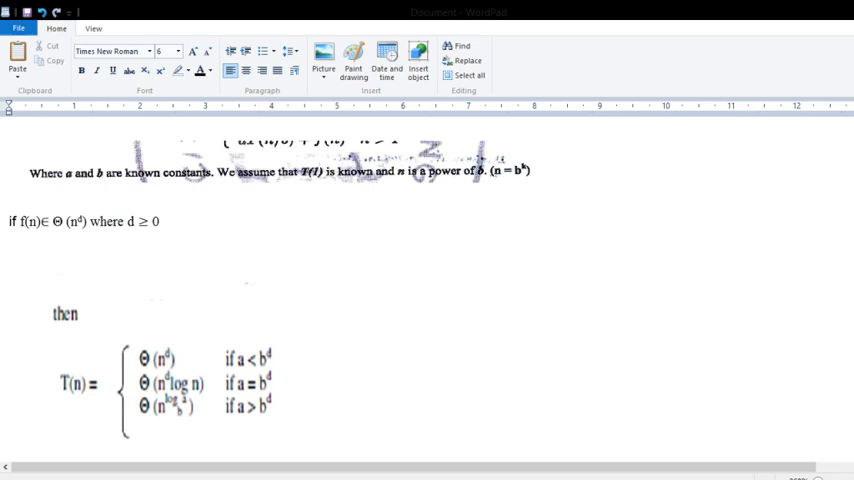
scroll("down", 3)
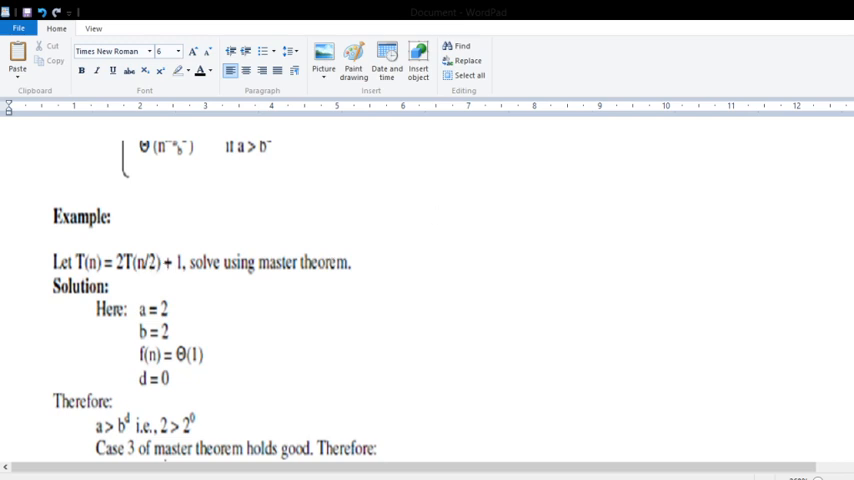
scroll("down", 3)
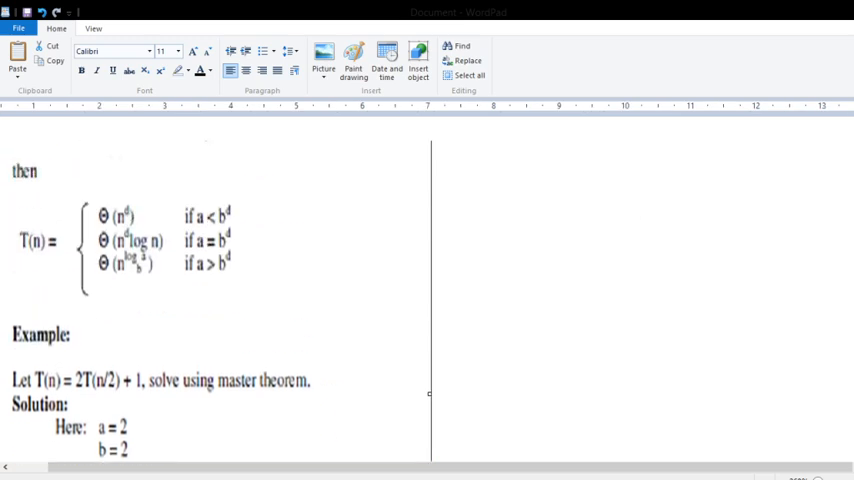
scroll("down", 3)
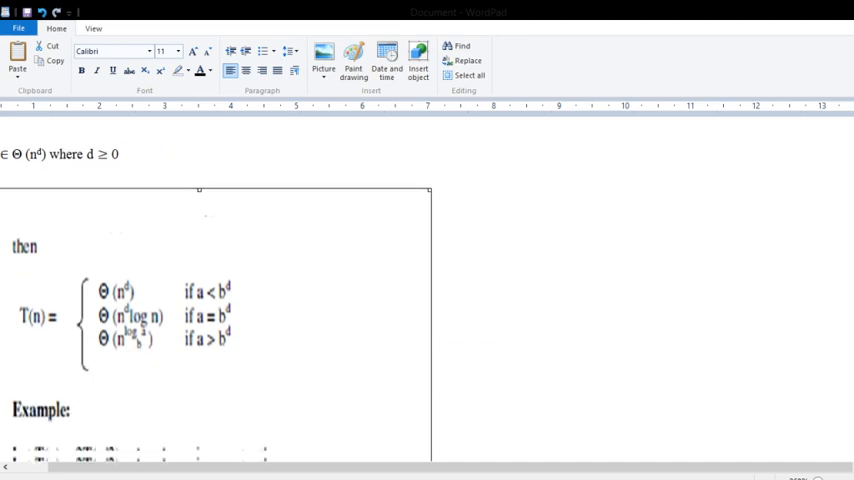
scroll("down", 3)
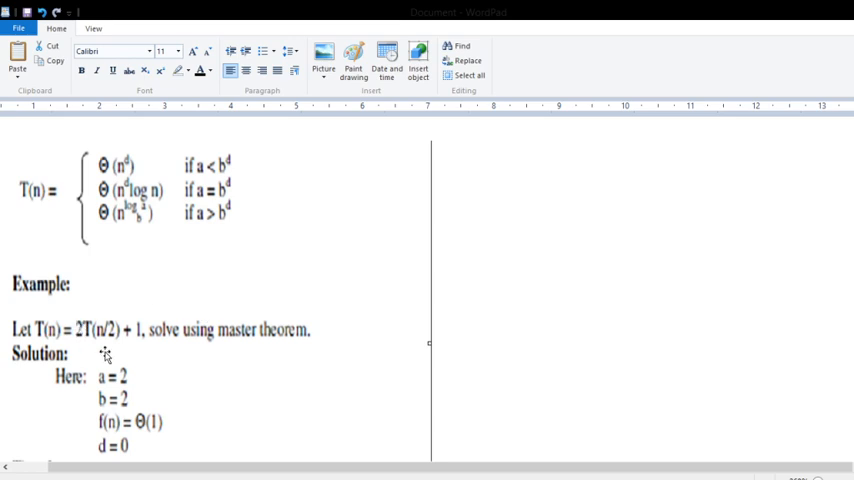
scroll("down", 3)
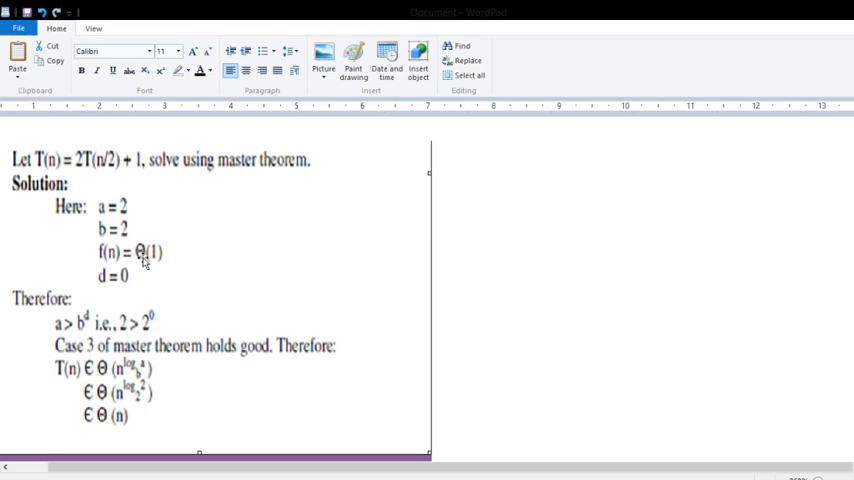
mouse_move(157, 222)
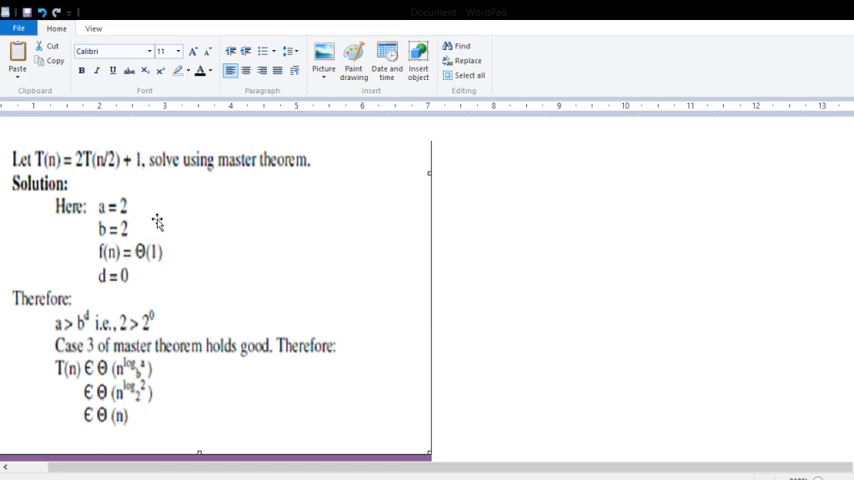
mouse_move(158, 158)
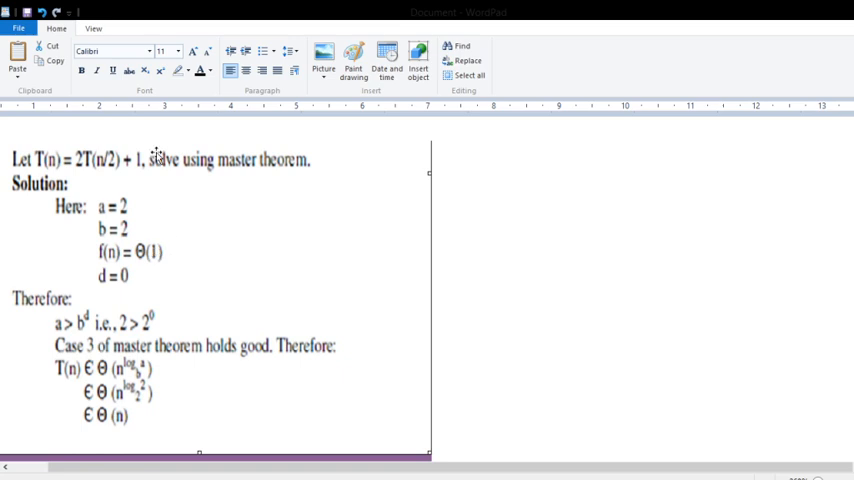
mouse_move(157, 283)
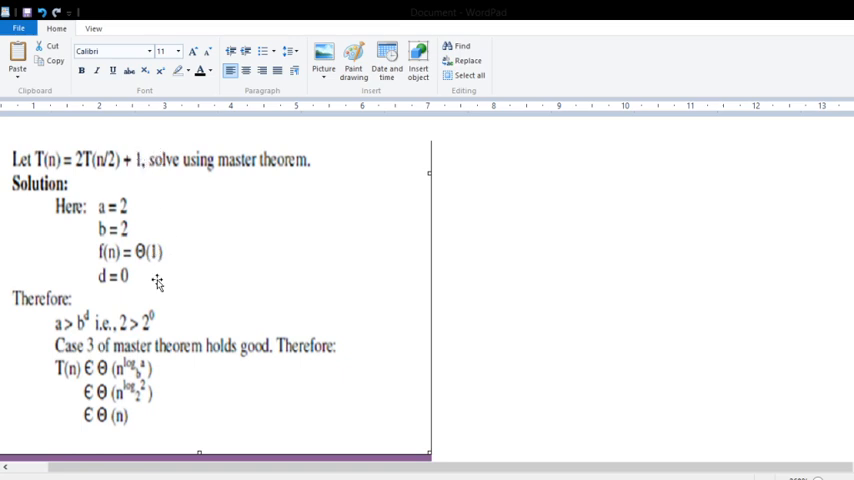
mouse_move(162, 233)
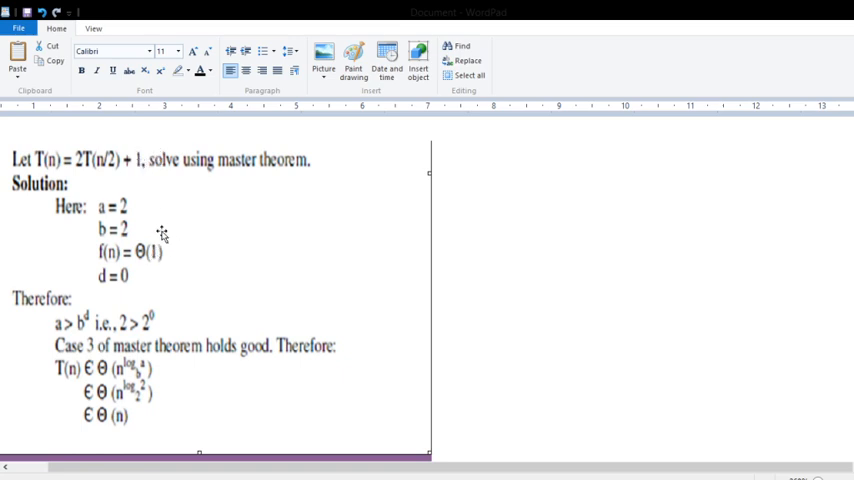
mouse_move(88, 280)
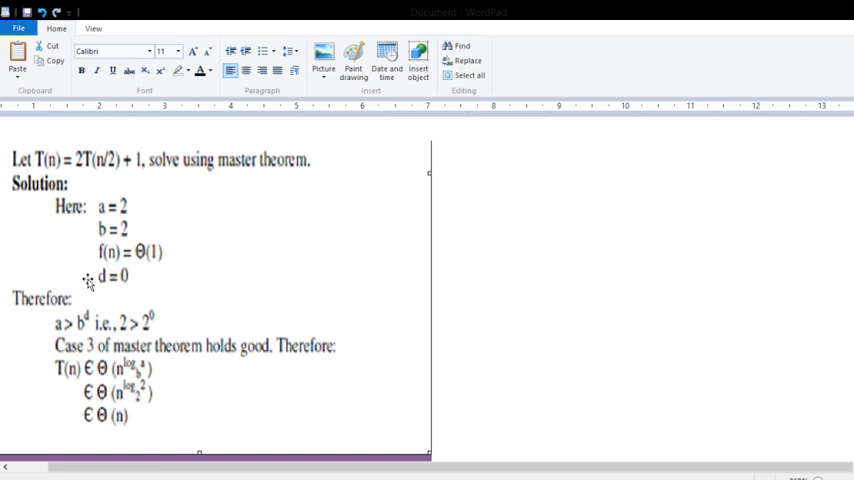
mouse_move(100, 284)
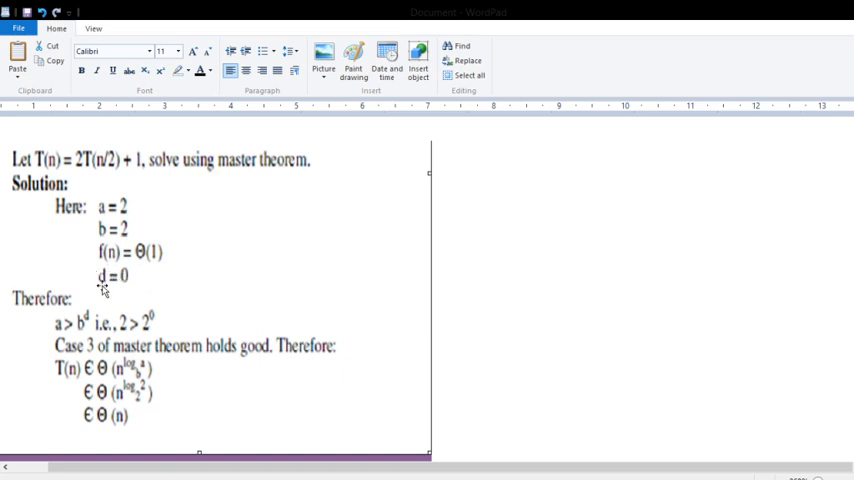
mouse_move(62, 328)
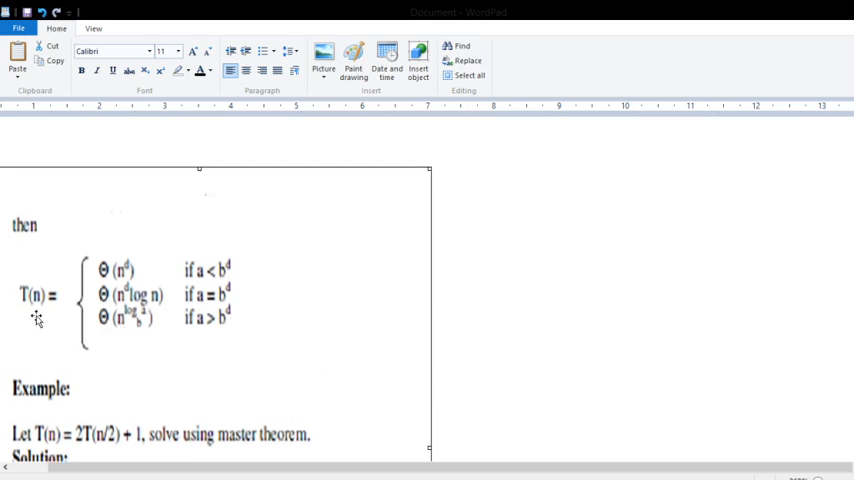
scroll("down", 3)
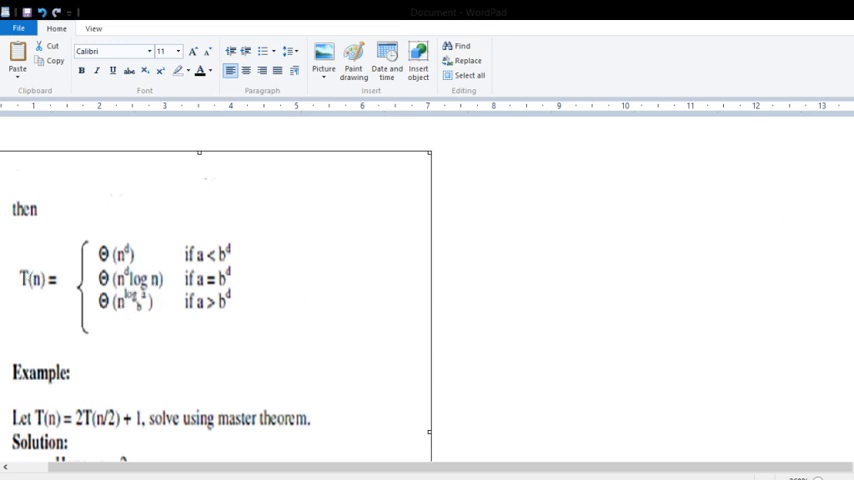
scroll("down", 3)
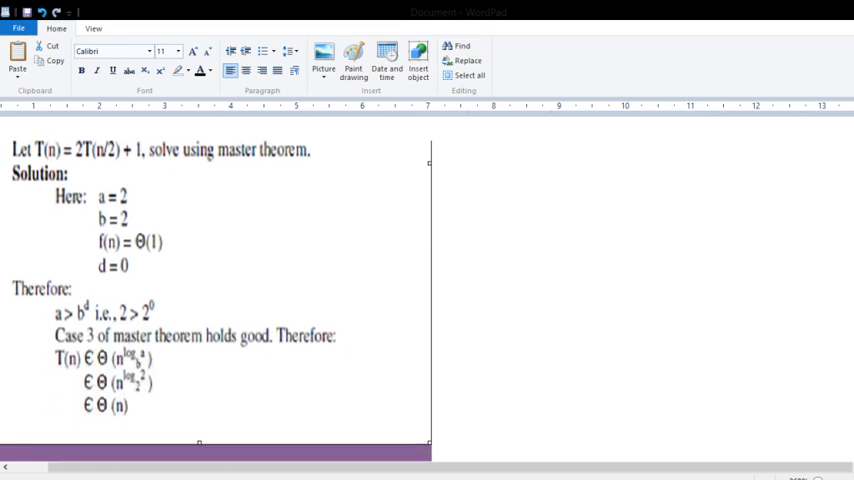